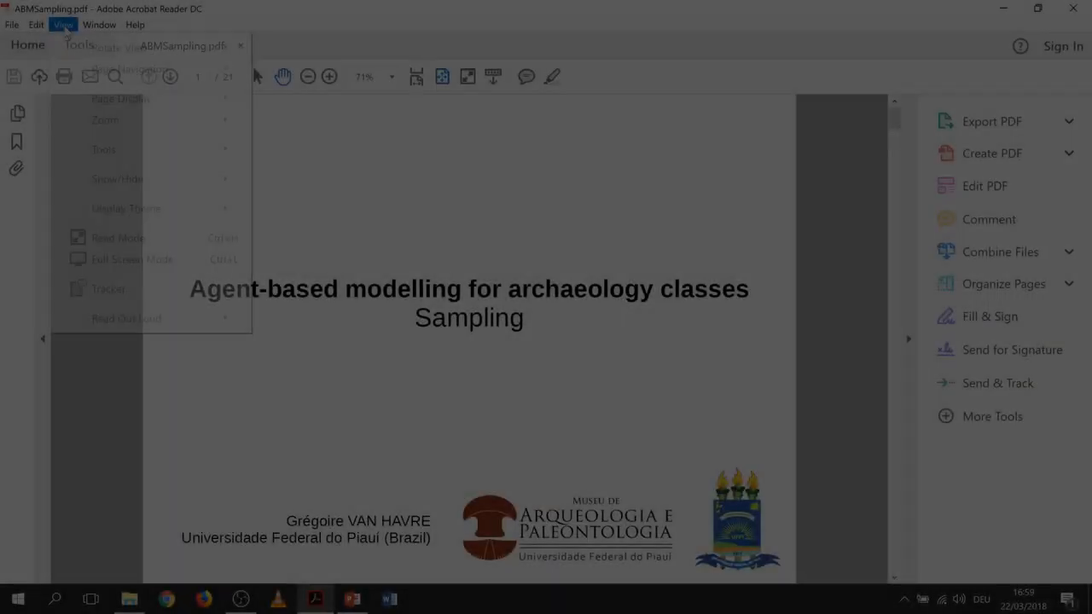
- Show the View menu's options for the open ABMSampling slide deck
{"action": "left_click", "coordinate": [63, 24]}
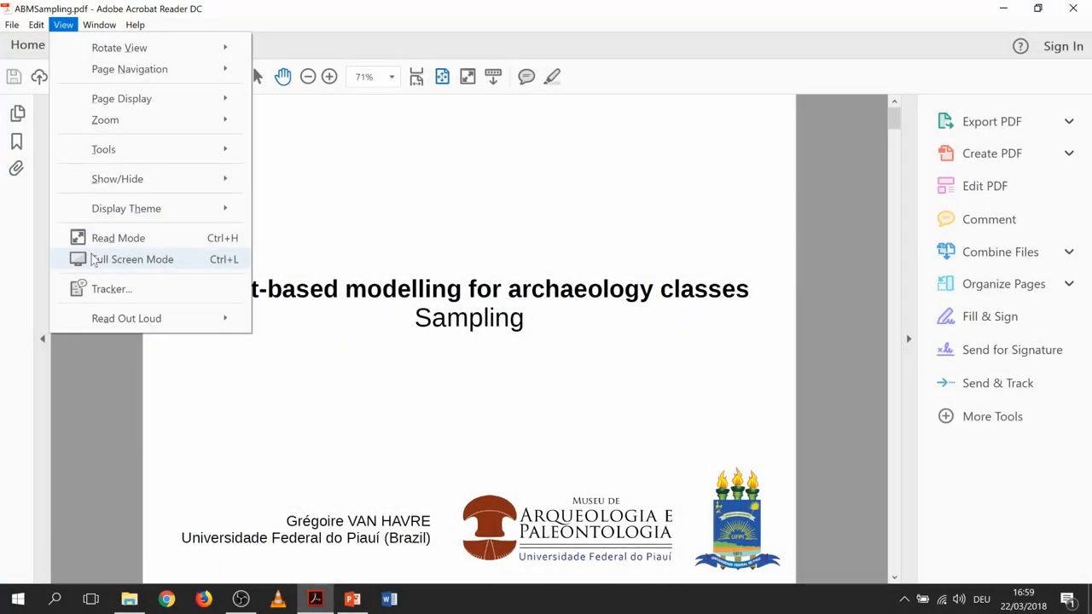
- Switch the deck to Full Screen Mode, starting the presentation from the title slide
{"action": "left_click", "coordinate": [131, 259]}
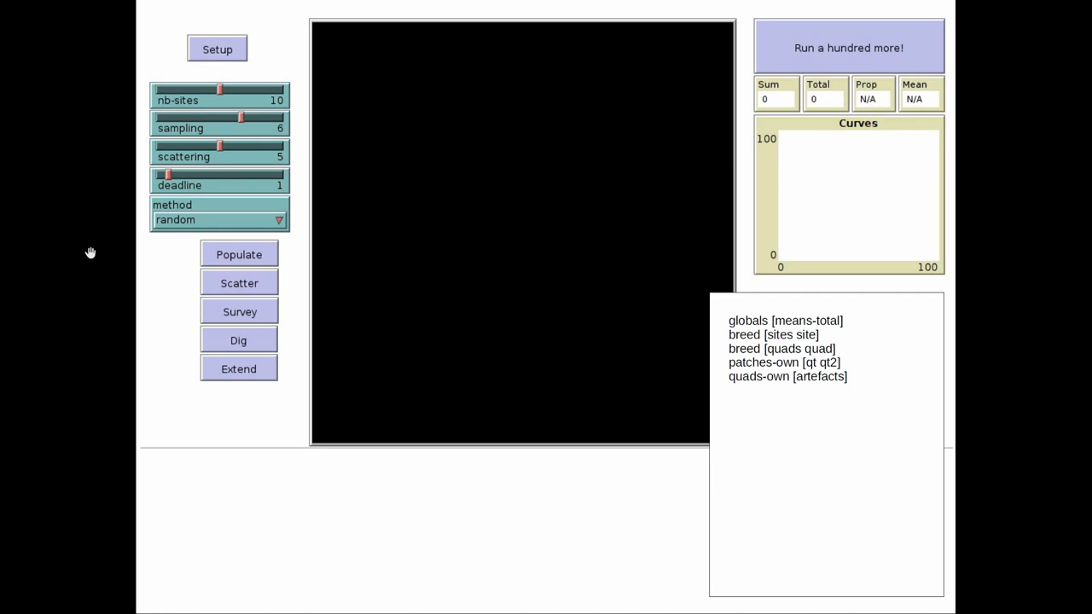
- Advance through the setup procedure slide to the populate procedure slide
{"action": "left_click", "coordinate": [216, 48]}
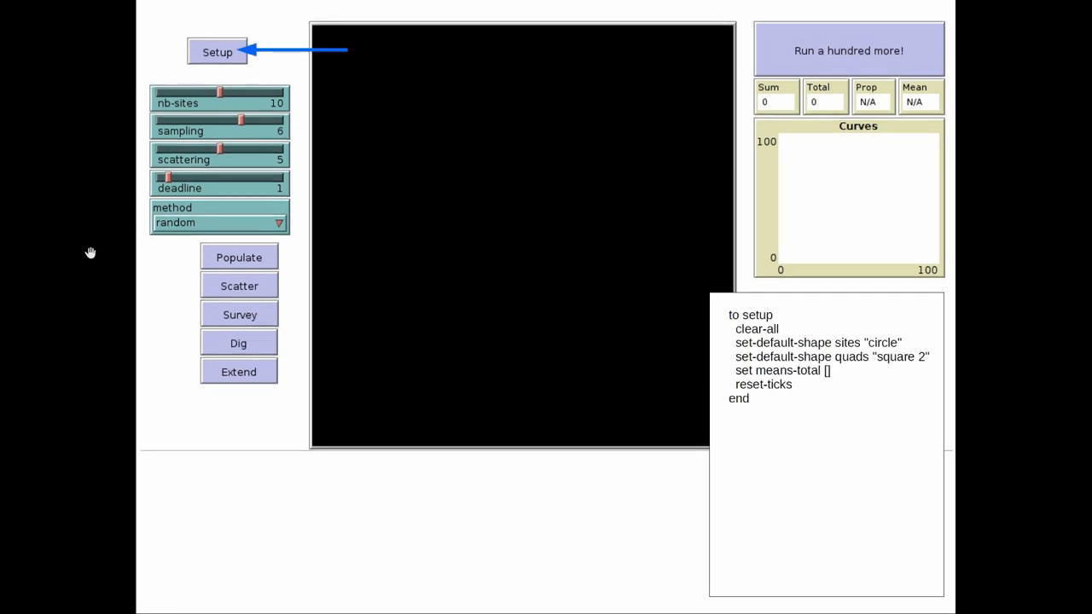
{"action": "left_click", "coordinate": [232, 256]}
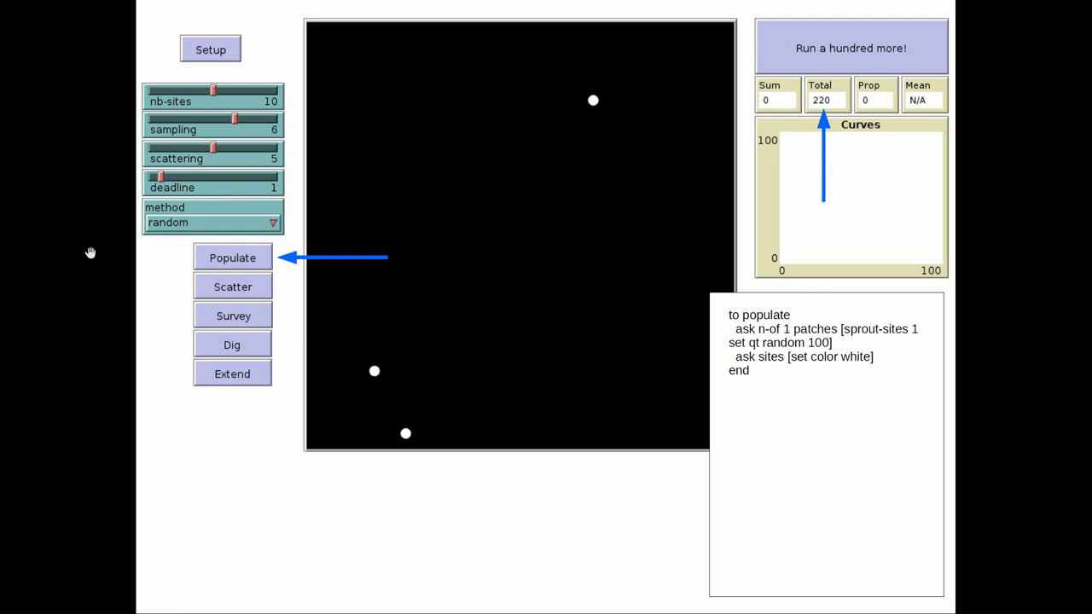
- Advance one slide to the scatter procedure with grey halos around each site
{"action": "left_click", "coordinate": [237, 287]}
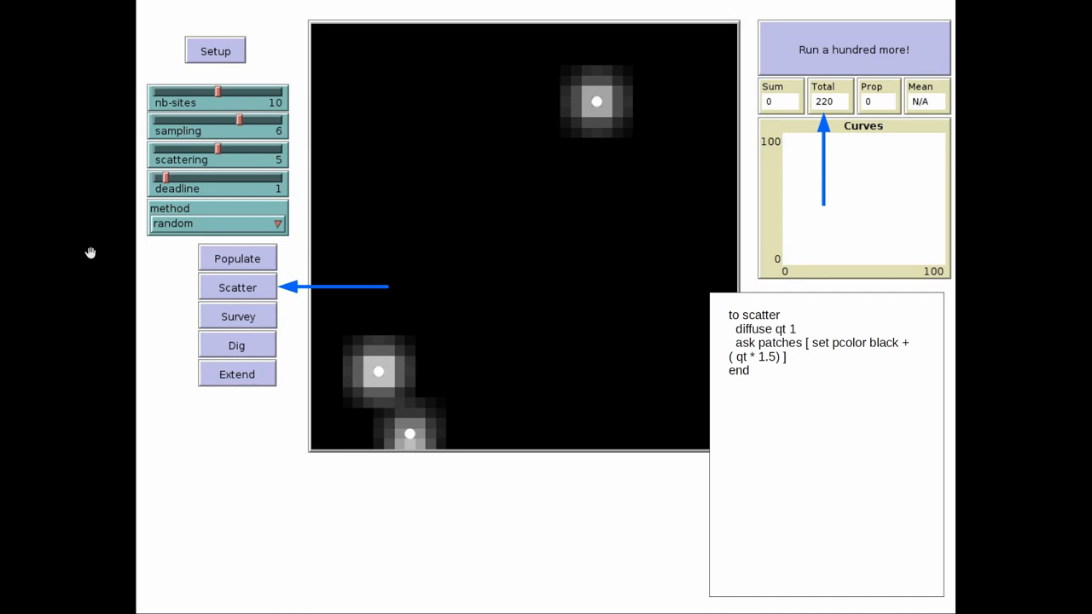
- Advance through the dig procedure slide to the extend procedure slide
{"action": "left_click", "coordinate": [236, 315]}
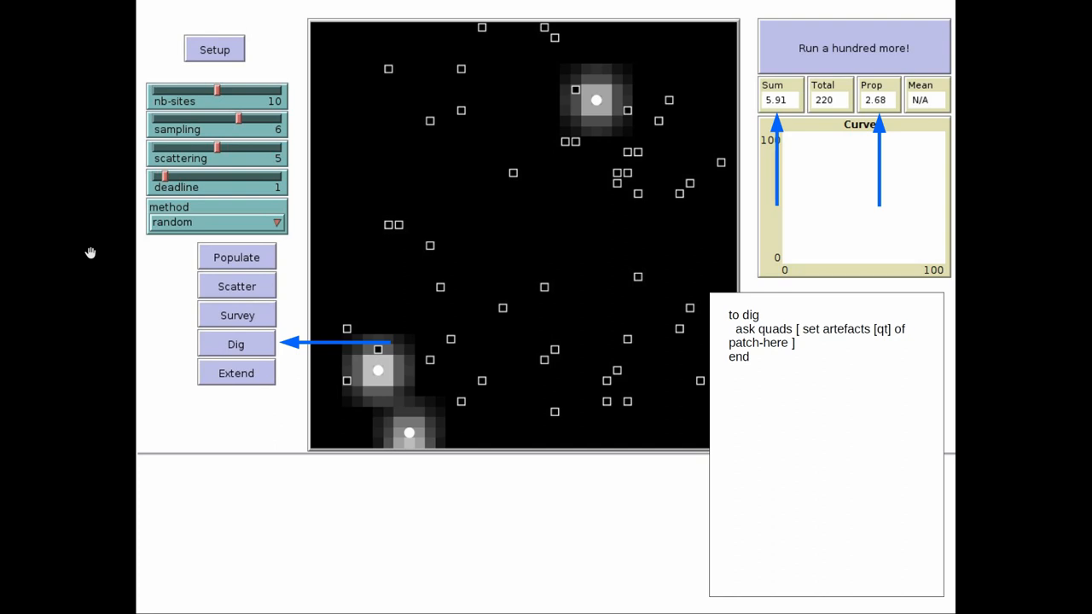
{"action": "left_click", "coordinate": [235, 372]}
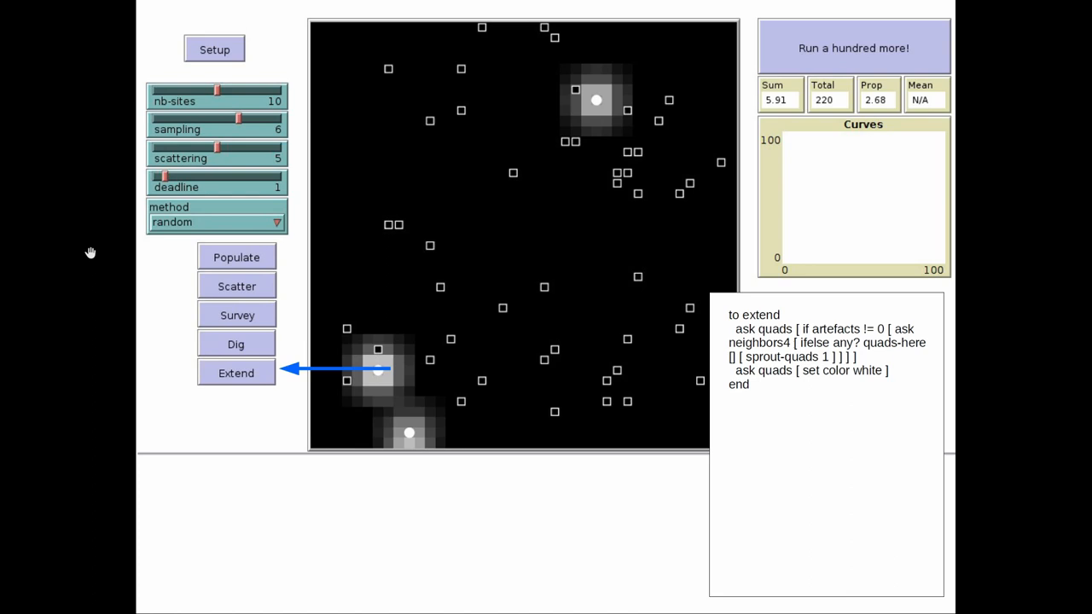
- Advance through the test procedure slide to the results slide with the filled histogram
{"action": "left_click", "coordinate": [215, 48]}
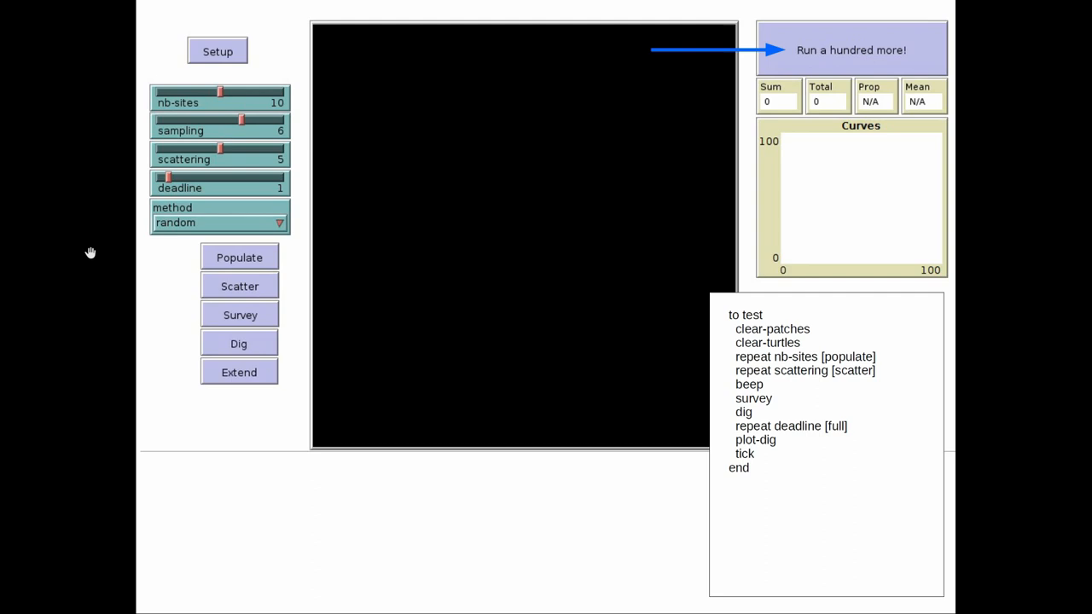
{"action": "left_click", "coordinate": [851, 50]}
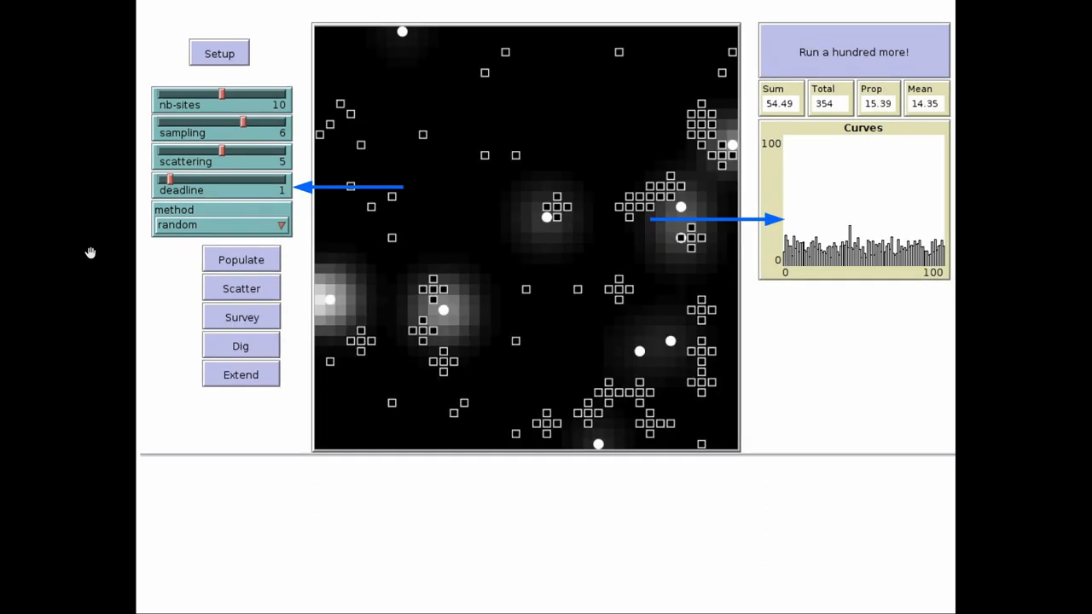